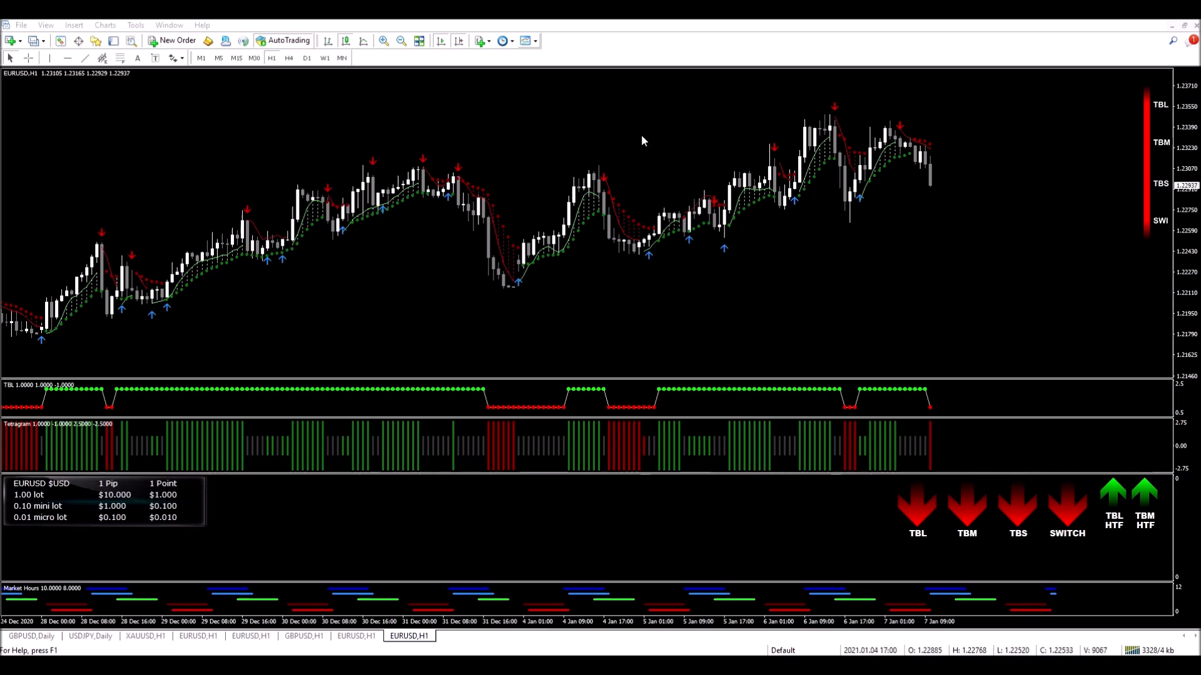
pyautogui.moveTo(980, 515)
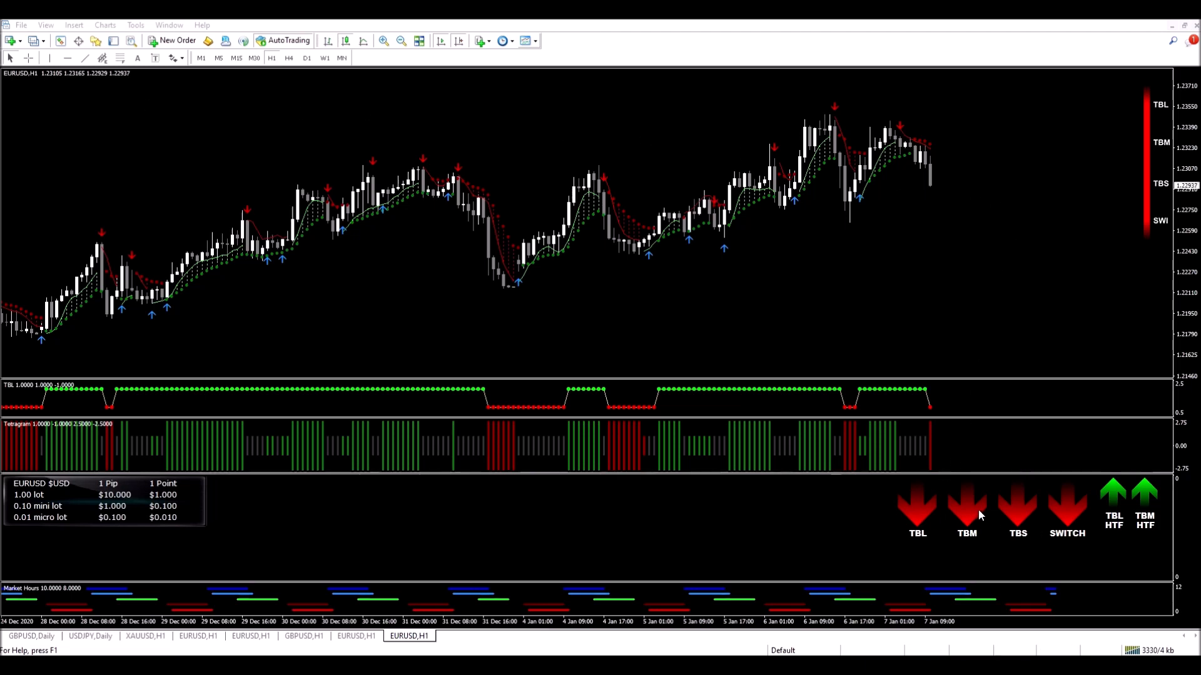
pyautogui.moveTo(1140, 221)
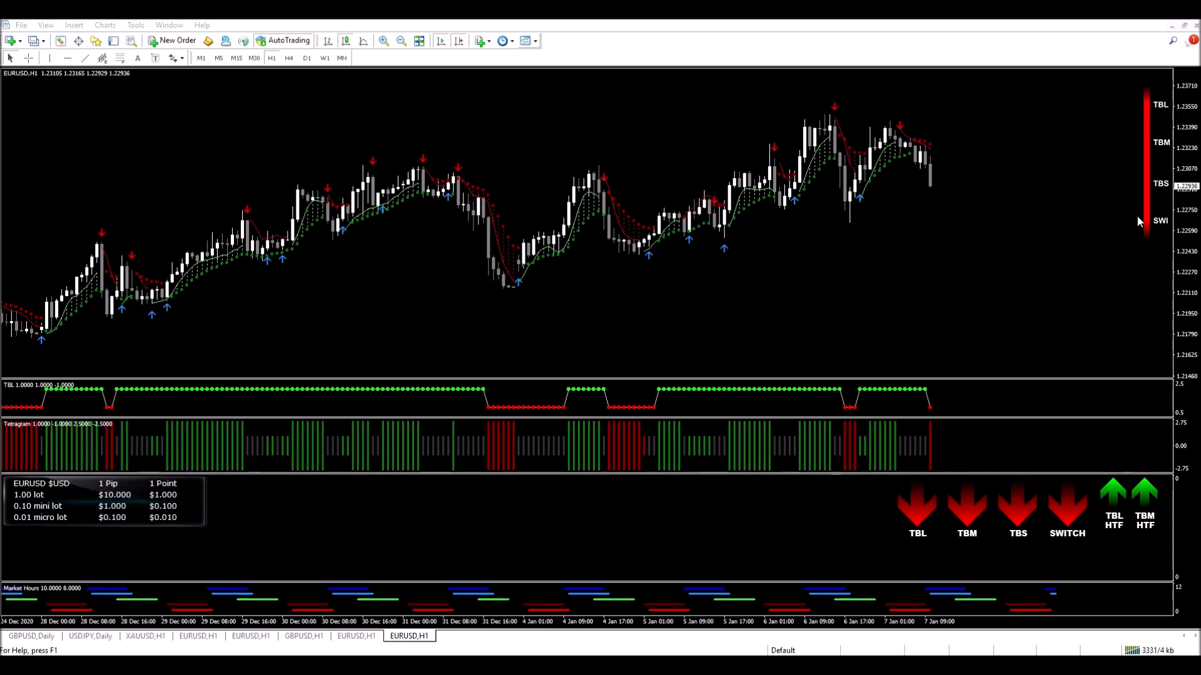
pyautogui.moveTo(904, 127)
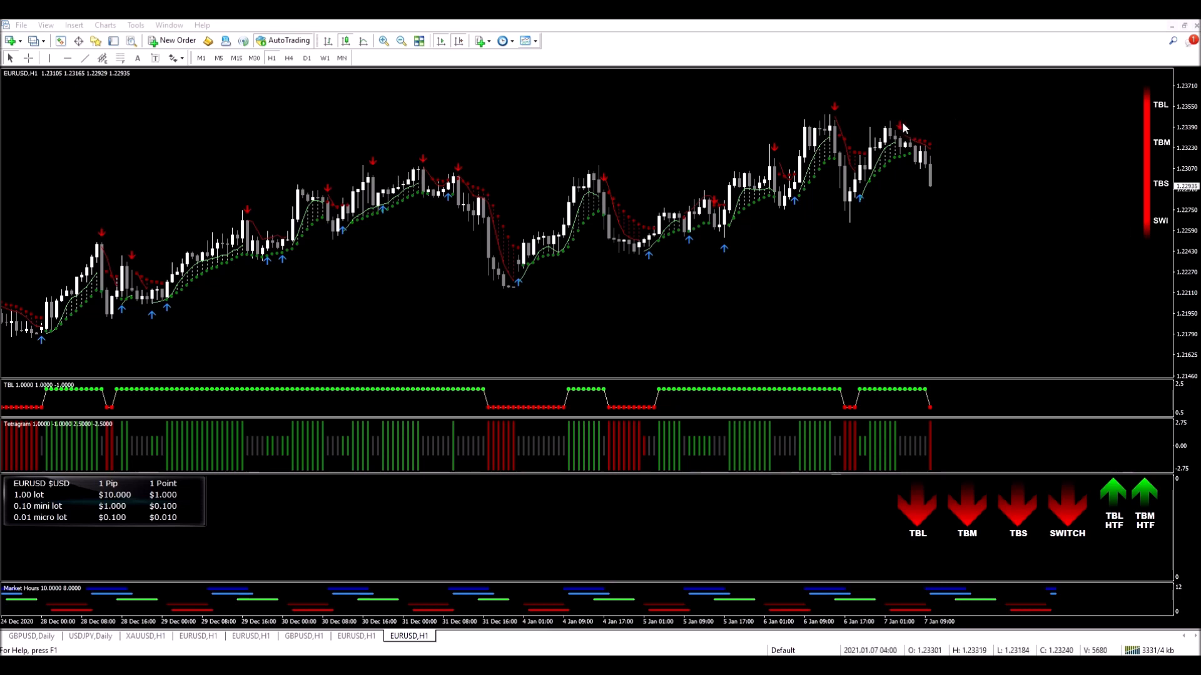
pyautogui.moveTo(972, 128)
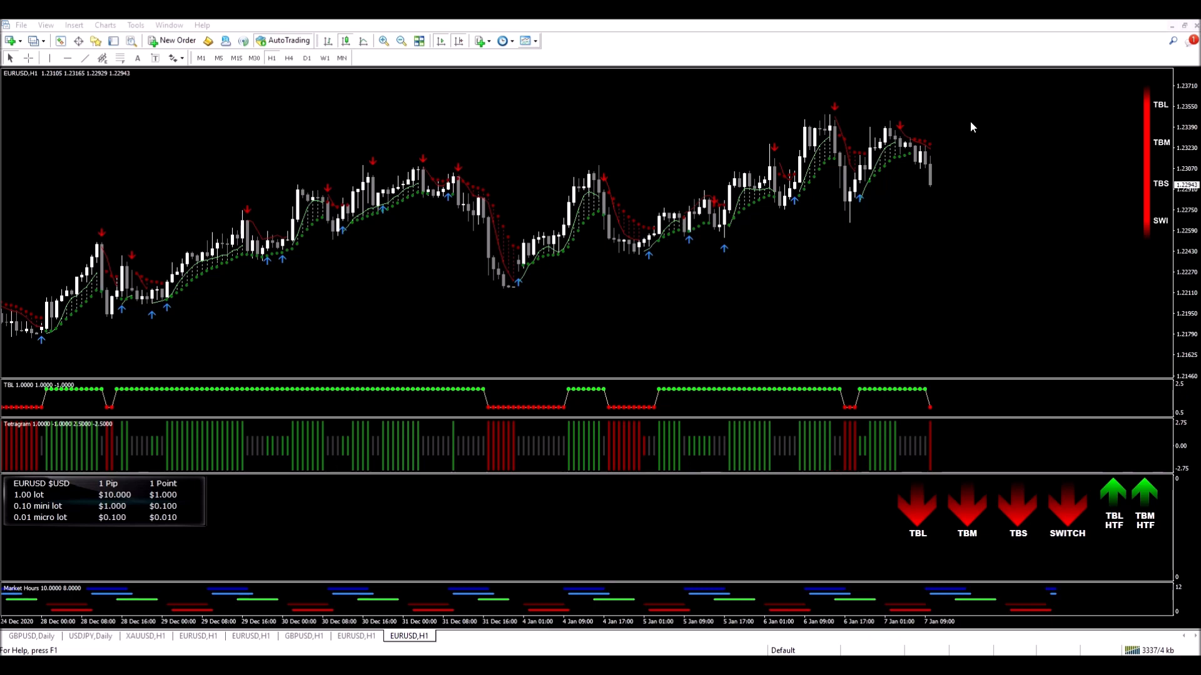
pyautogui.moveTo(985, 130)
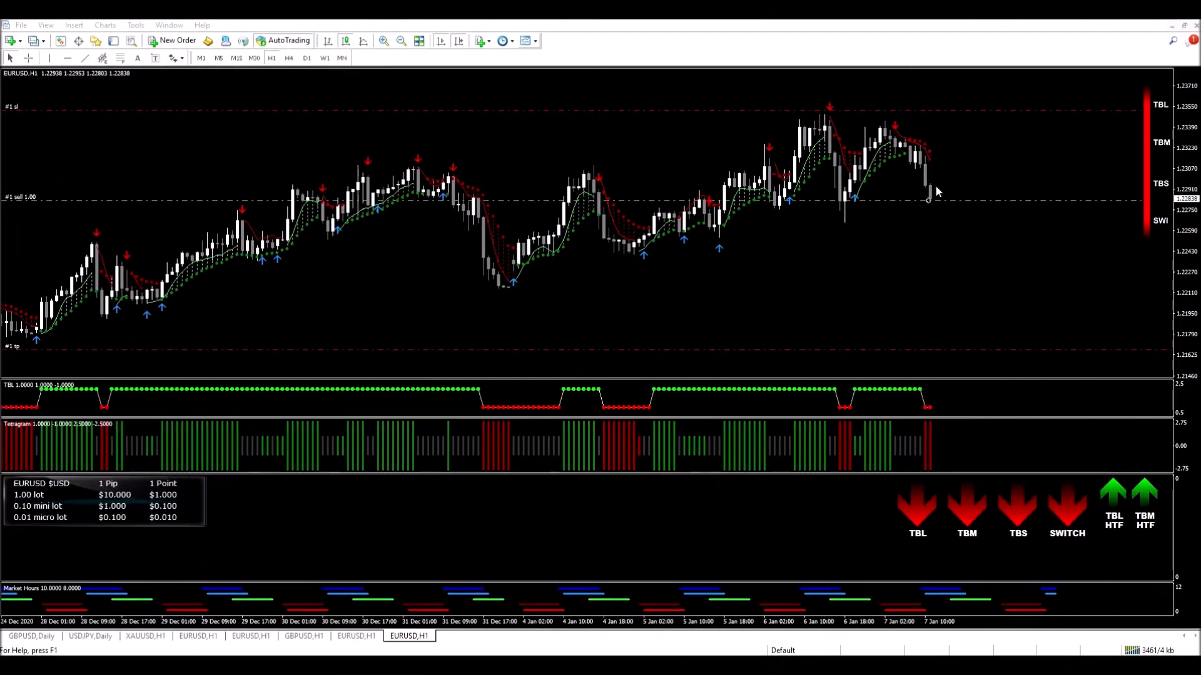
pyautogui.moveTo(954, 90)
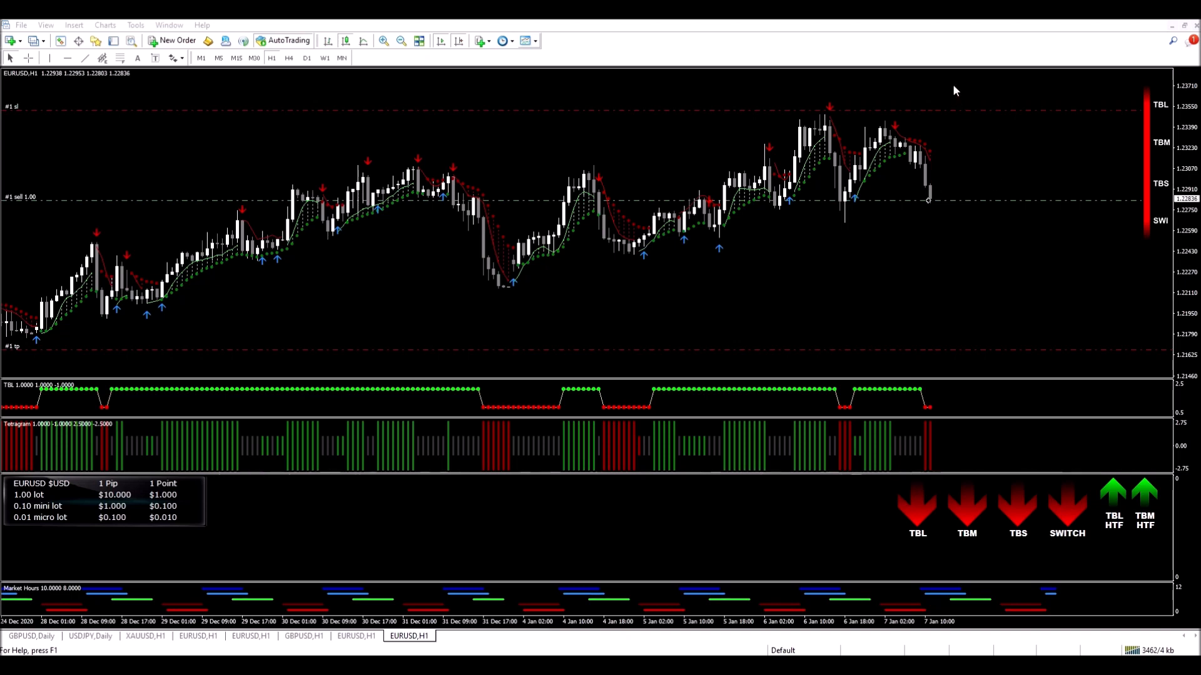
pyautogui.moveTo(943, 122)
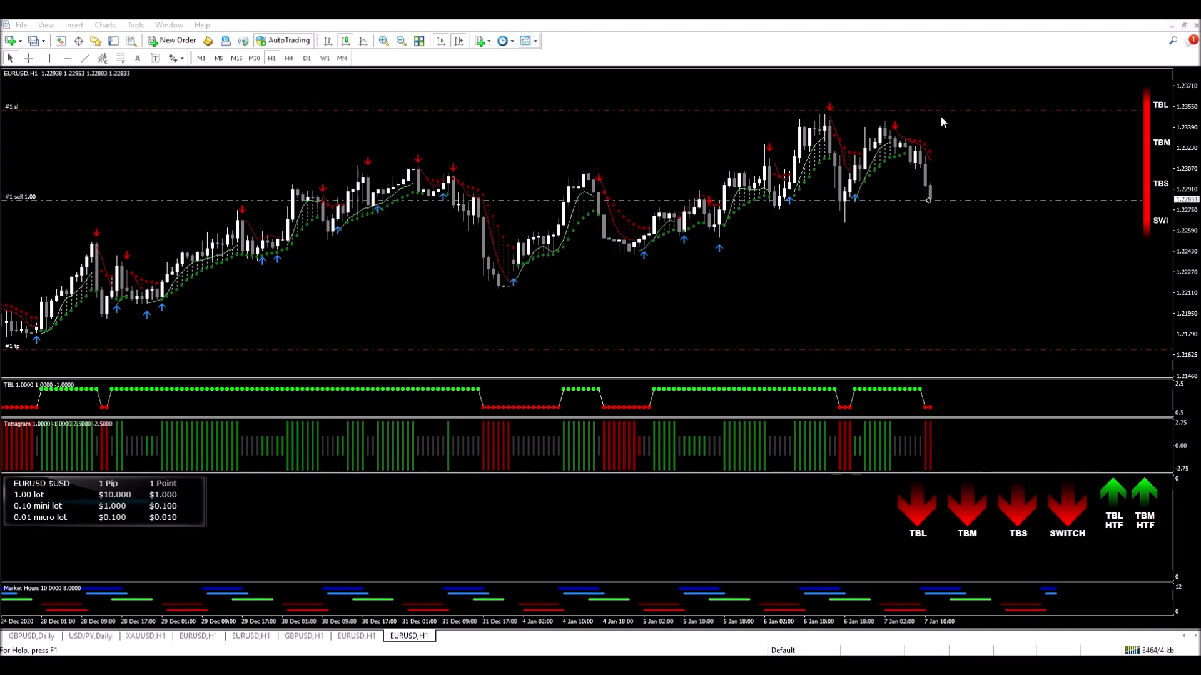
pyautogui.moveTo(895, 117)
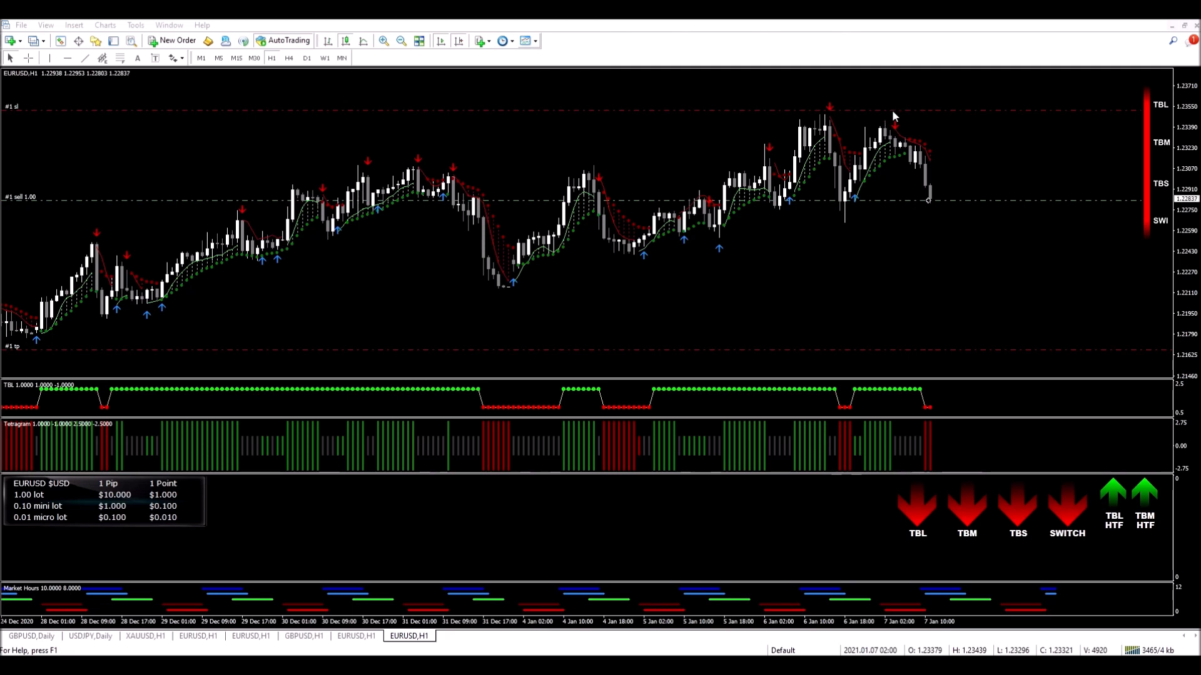
pyautogui.moveTo(976, 313)
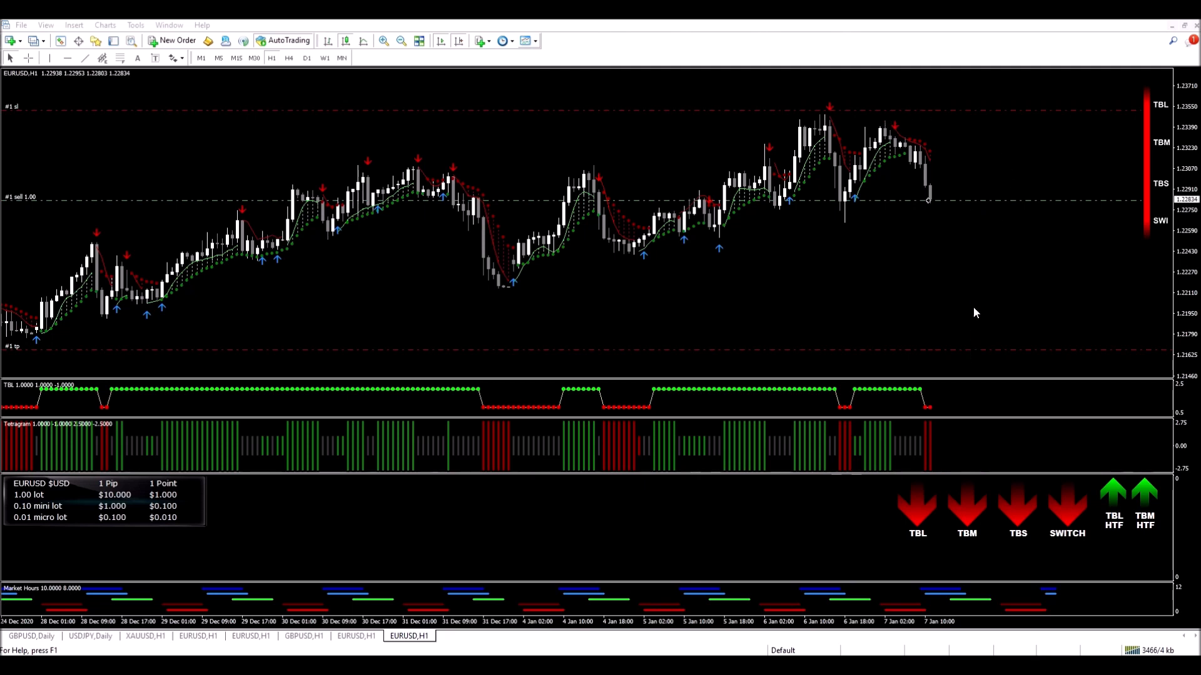
pyautogui.moveTo(989, 245)
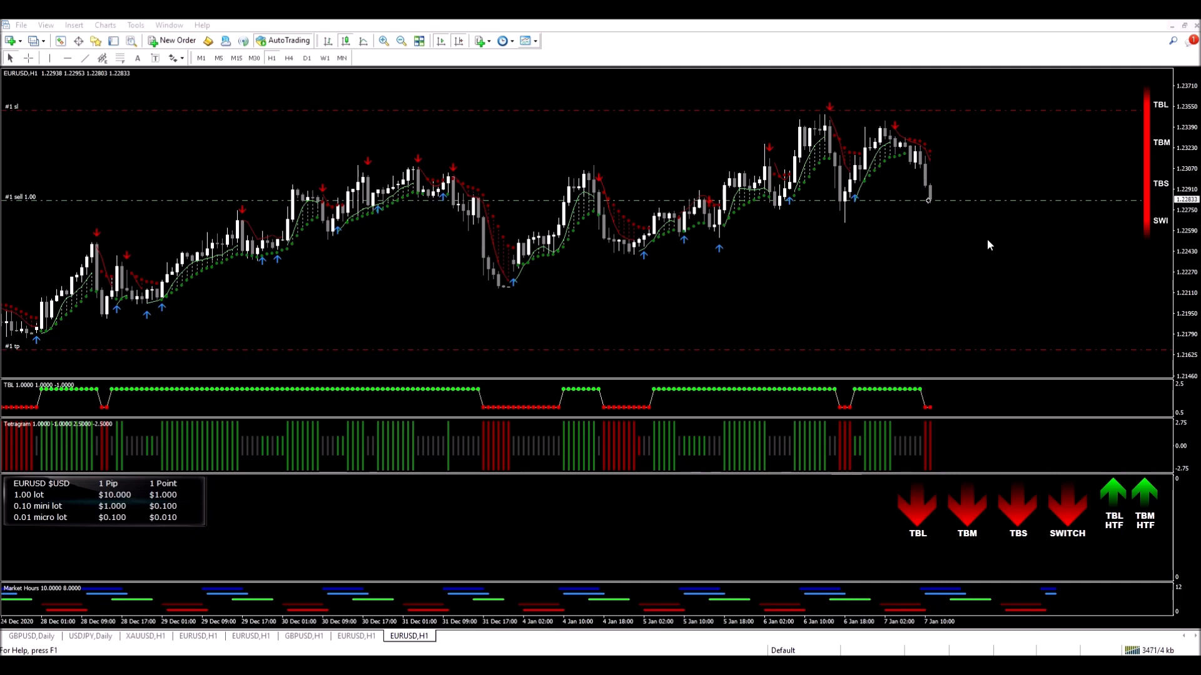
pyautogui.moveTo(1003, 284)
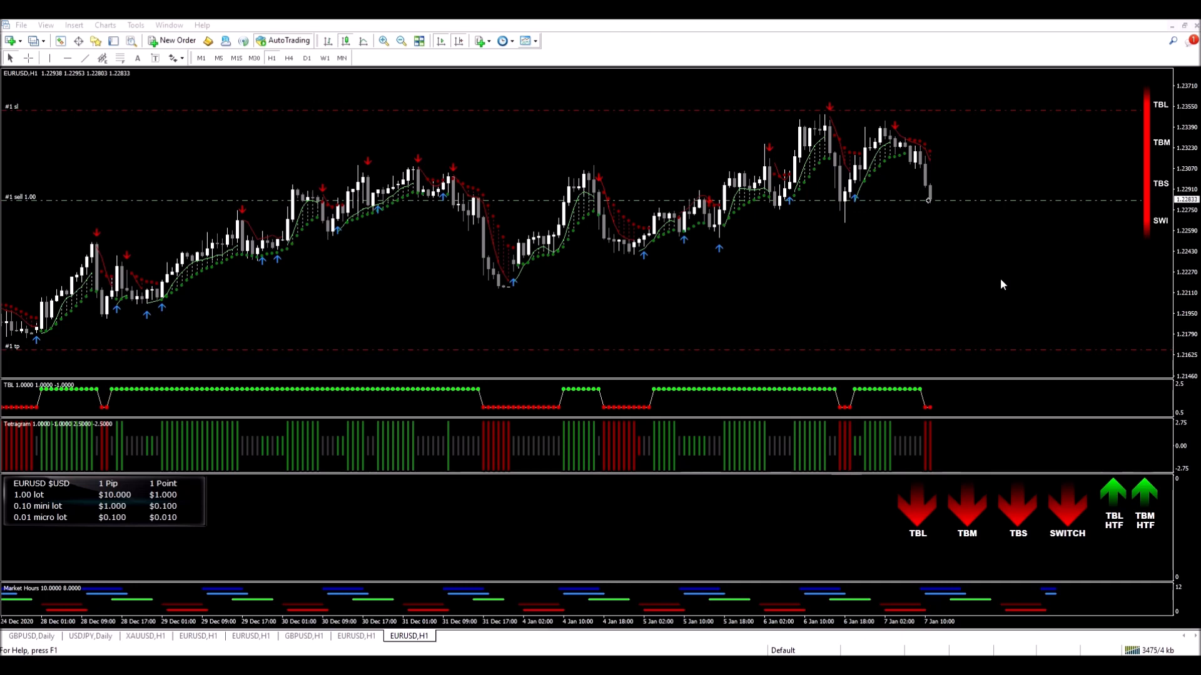
pyautogui.moveTo(975, 259)
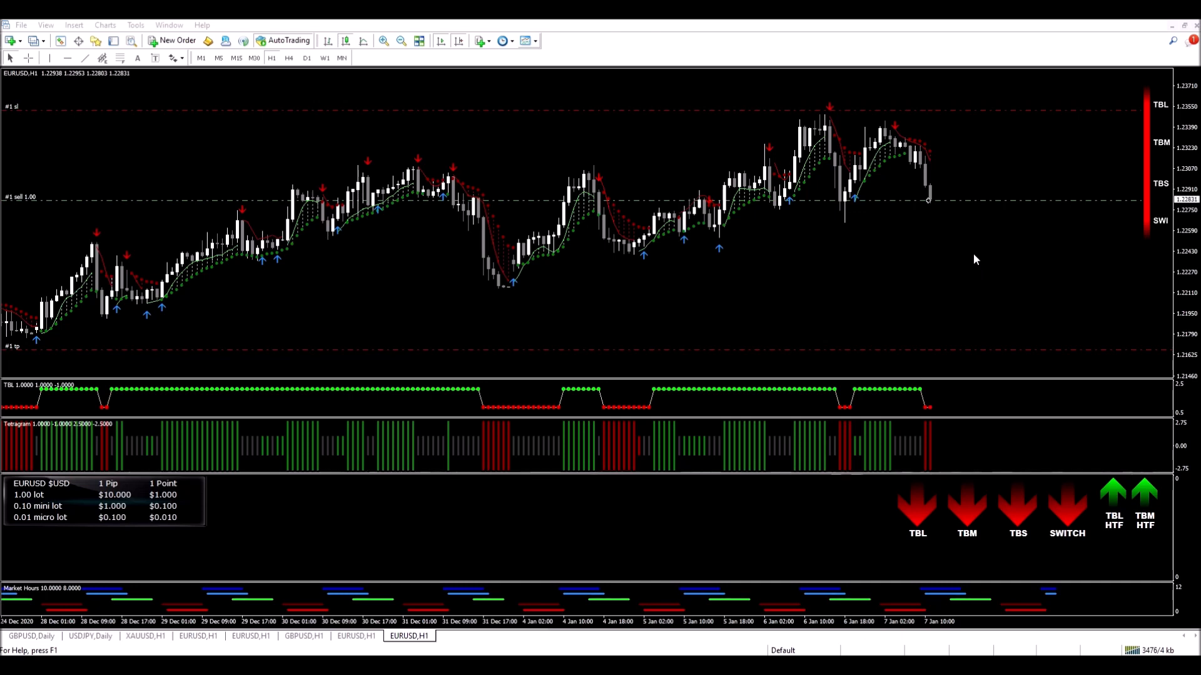
pyautogui.moveTo(1026, 276)
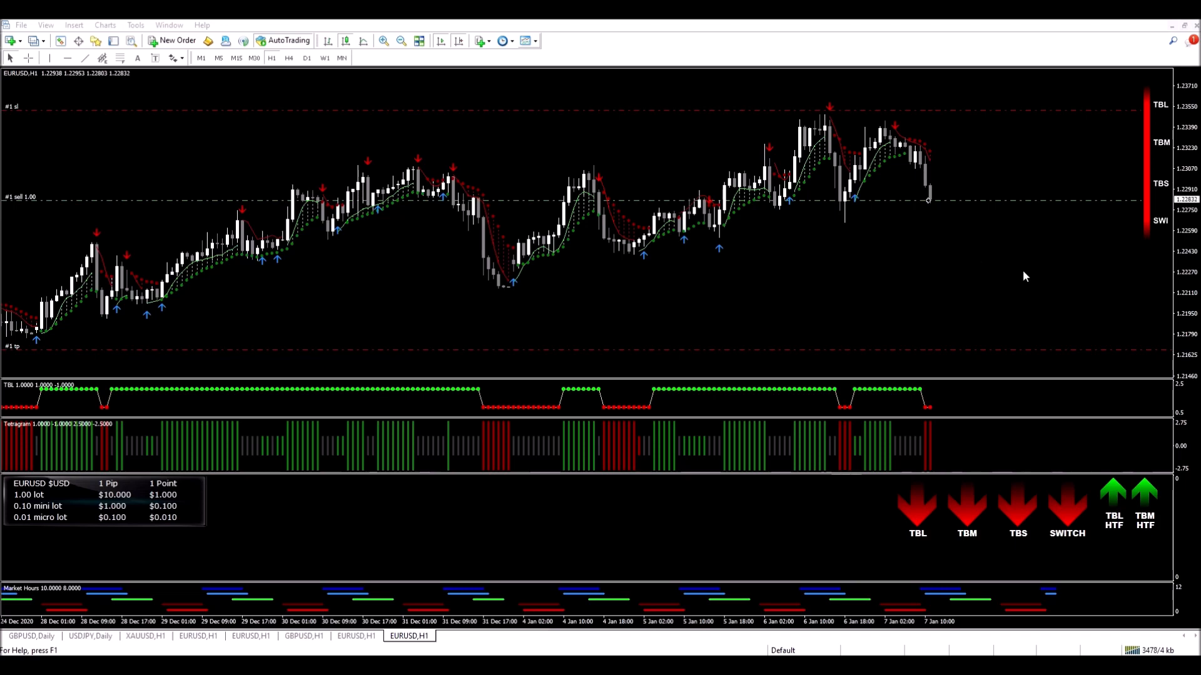
pyautogui.hscroll(3)
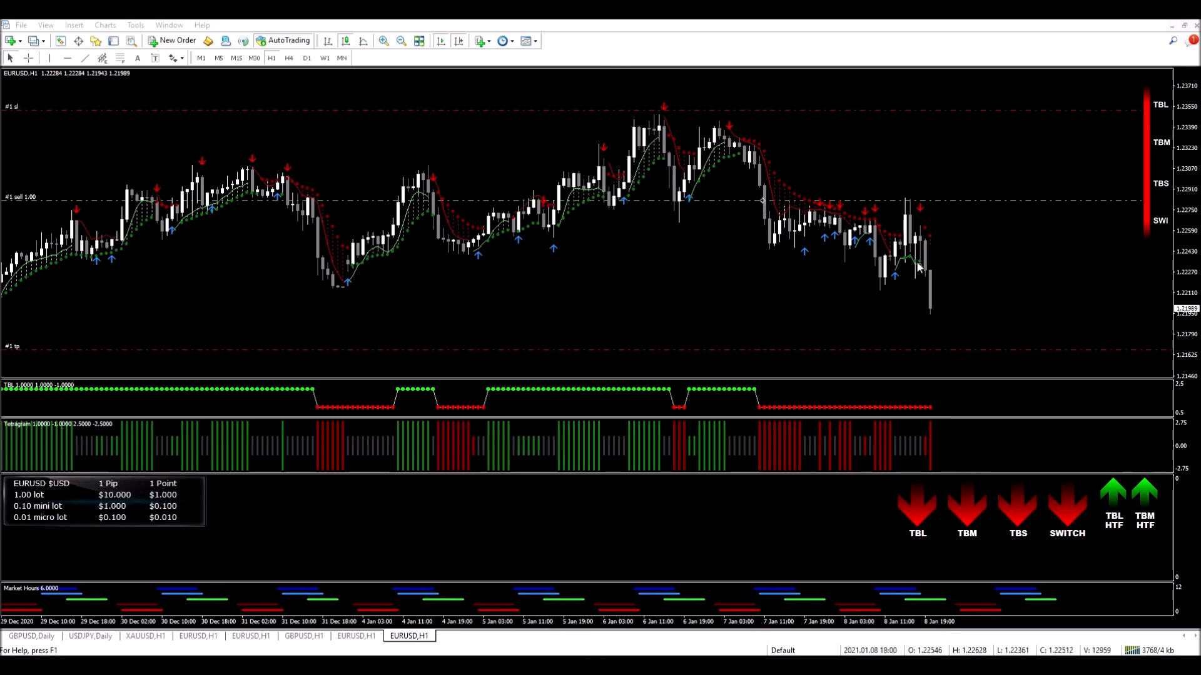
pyautogui.moveTo(945, 283)
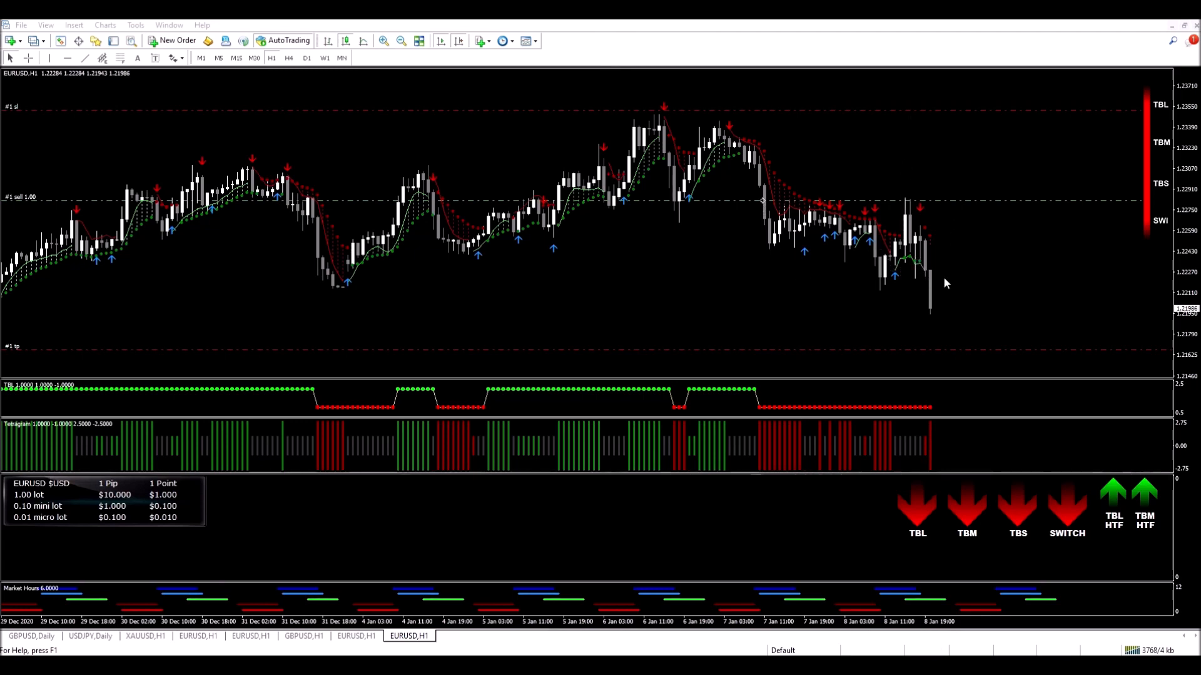
pyautogui.moveTo(961, 259)
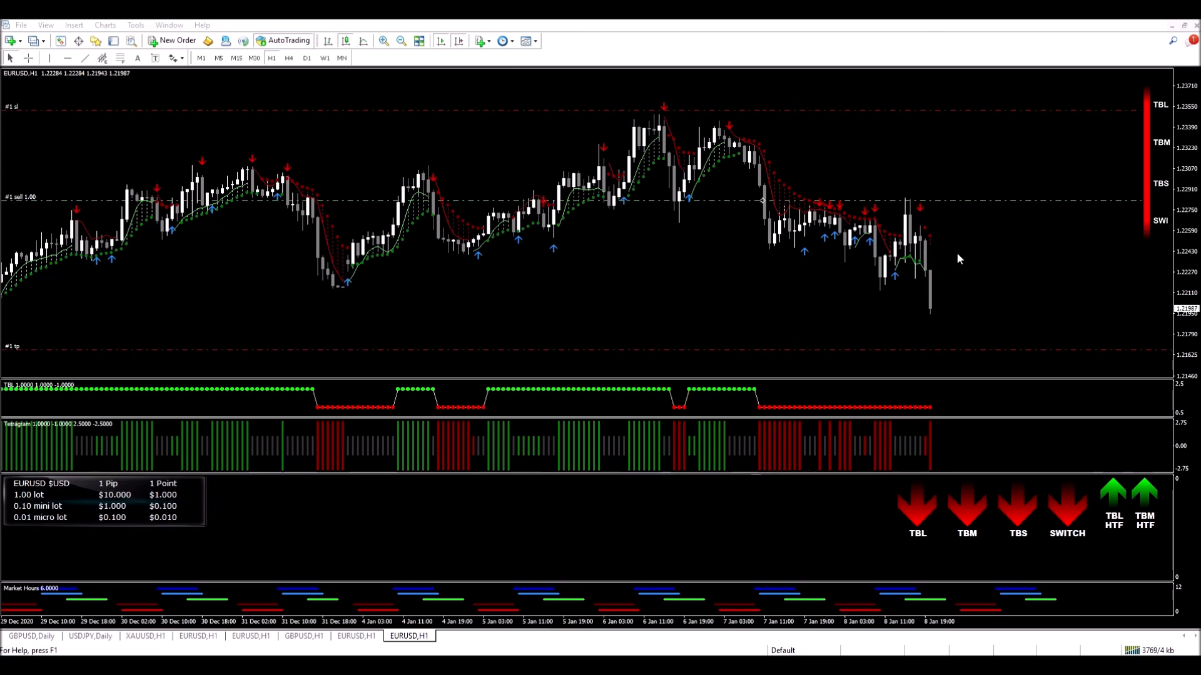
pyautogui.moveTo(804, 406)
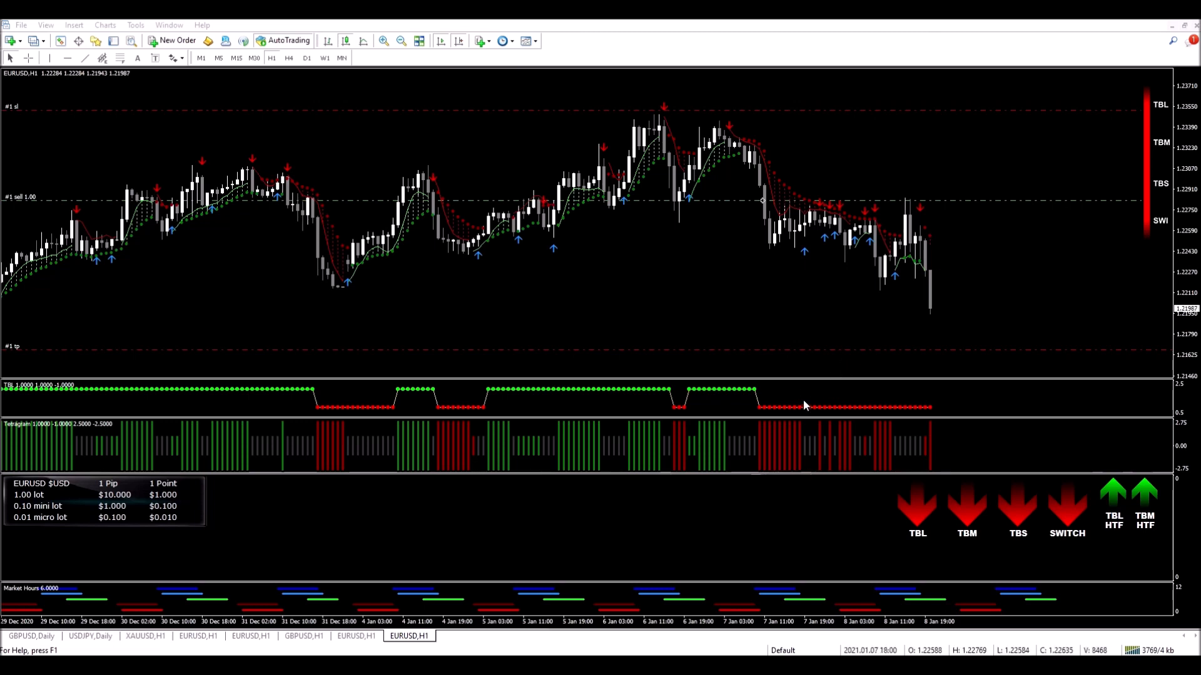
pyautogui.moveTo(931, 318)
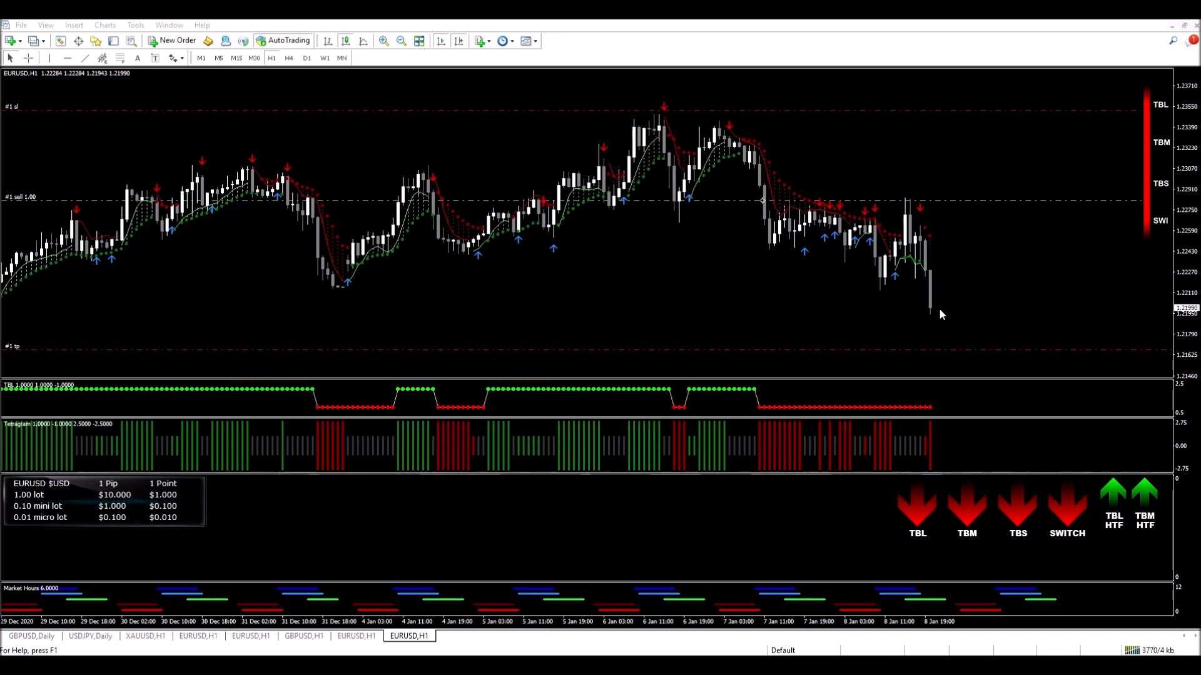
pyautogui.moveTo(989, 294)
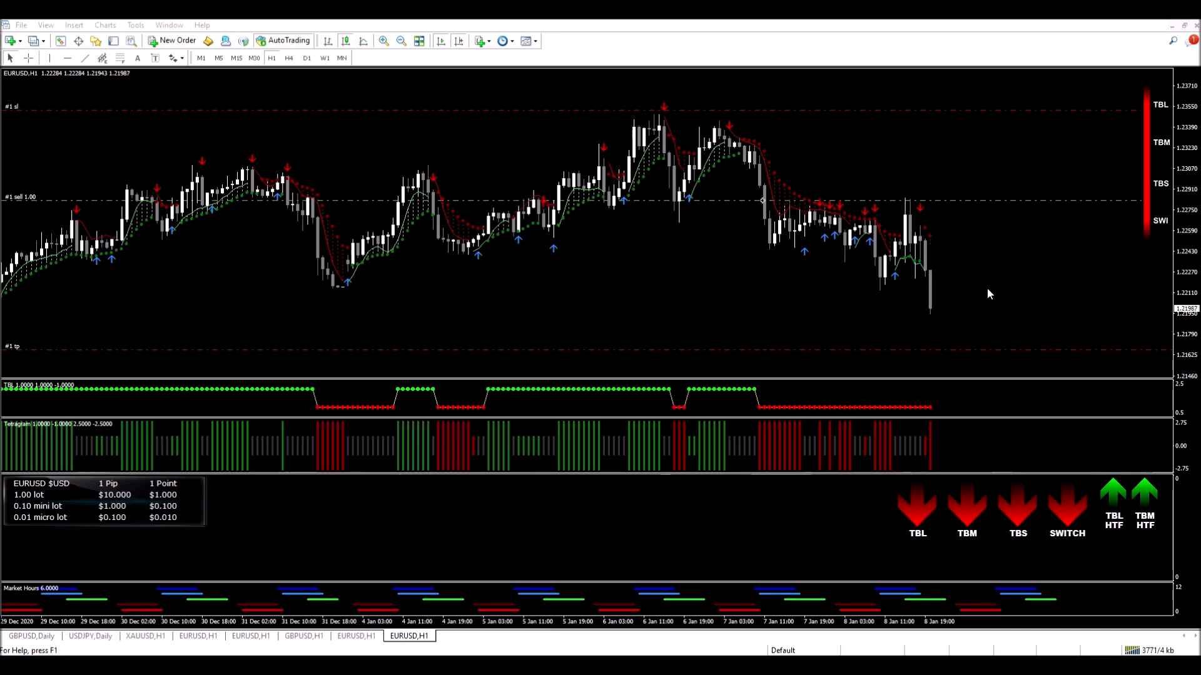
pyautogui.moveTo(991, 292)
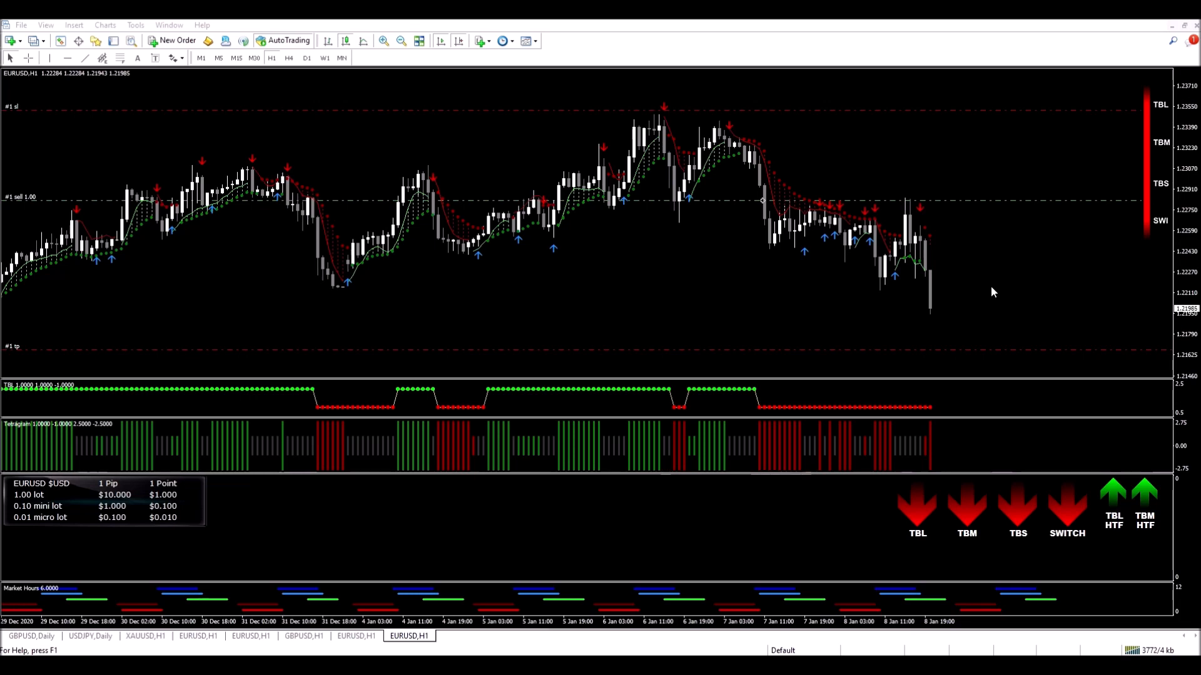
pyautogui.moveTo(945, 320)
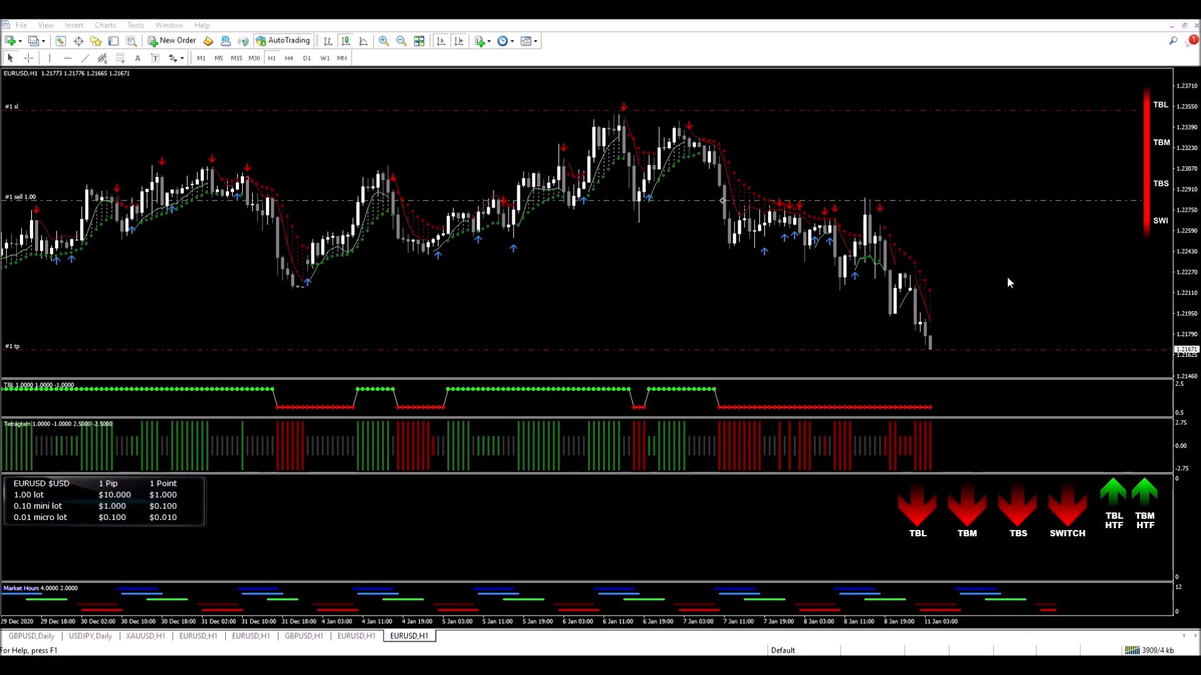
pyautogui.moveTo(1034, 259)
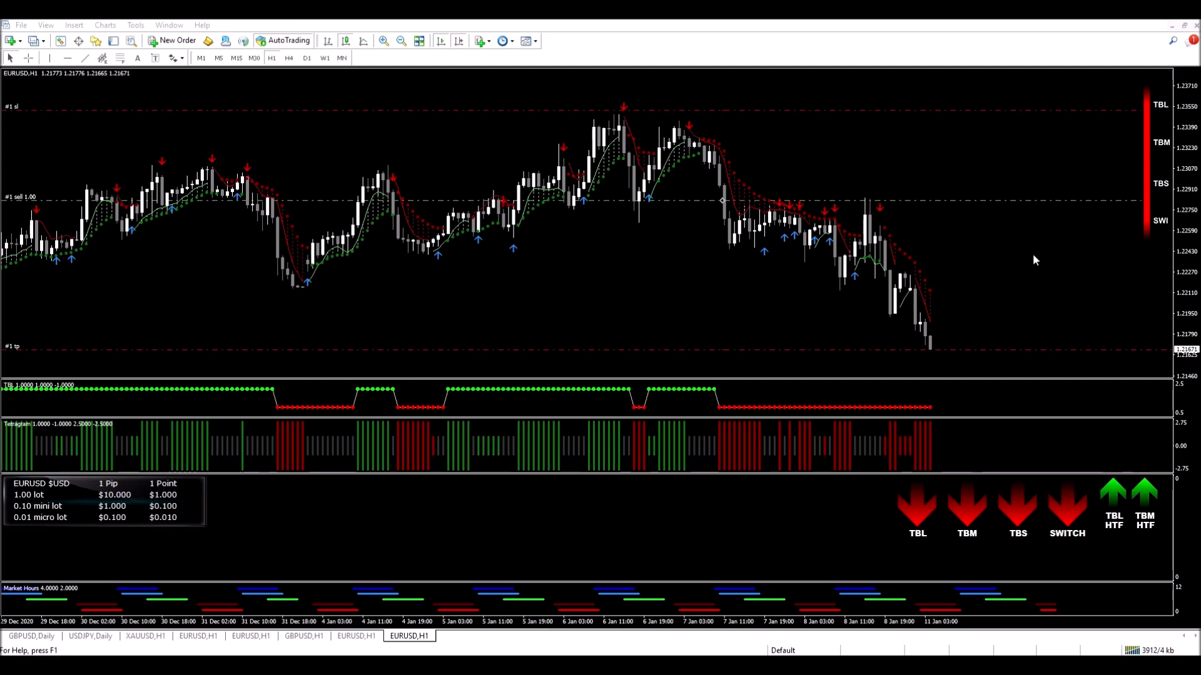
pyautogui.moveTo(1033, 281)
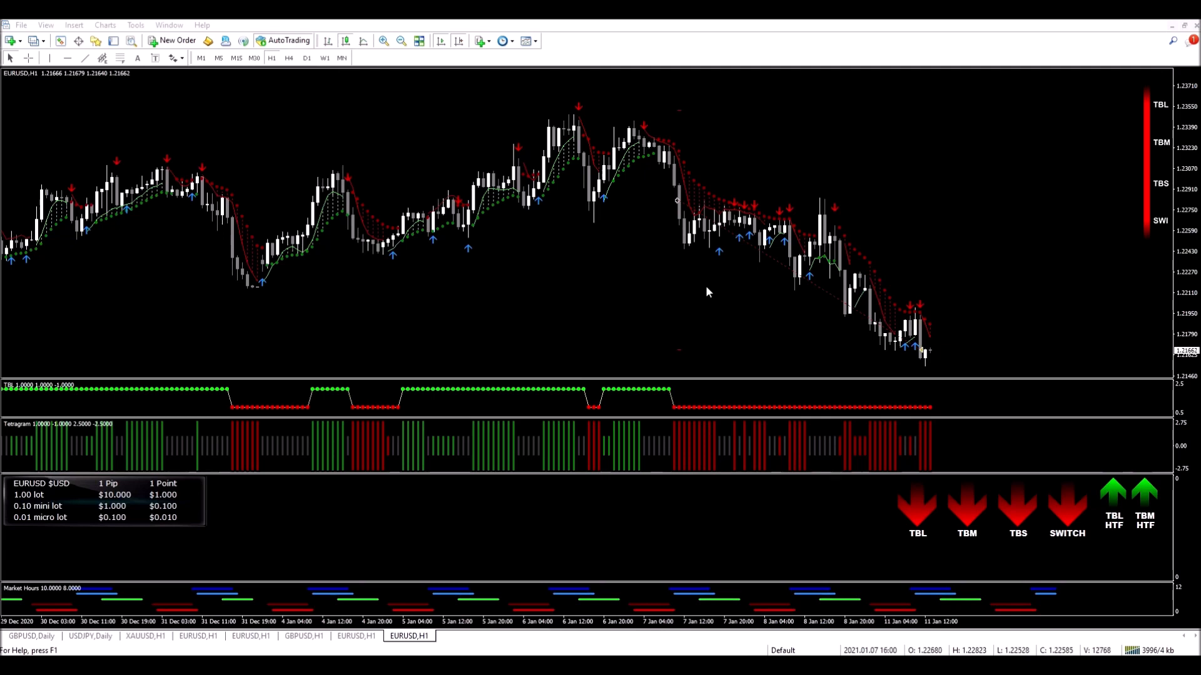
pyautogui.moveTo(953, 358)
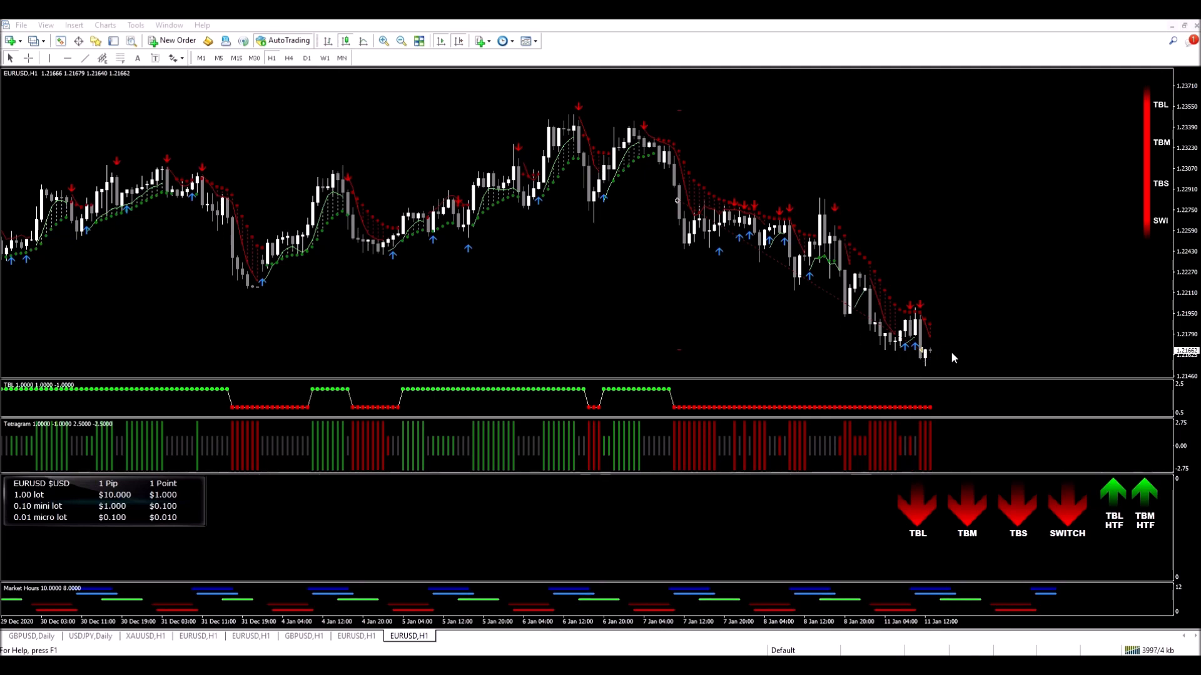
pyautogui.moveTo(975, 283)
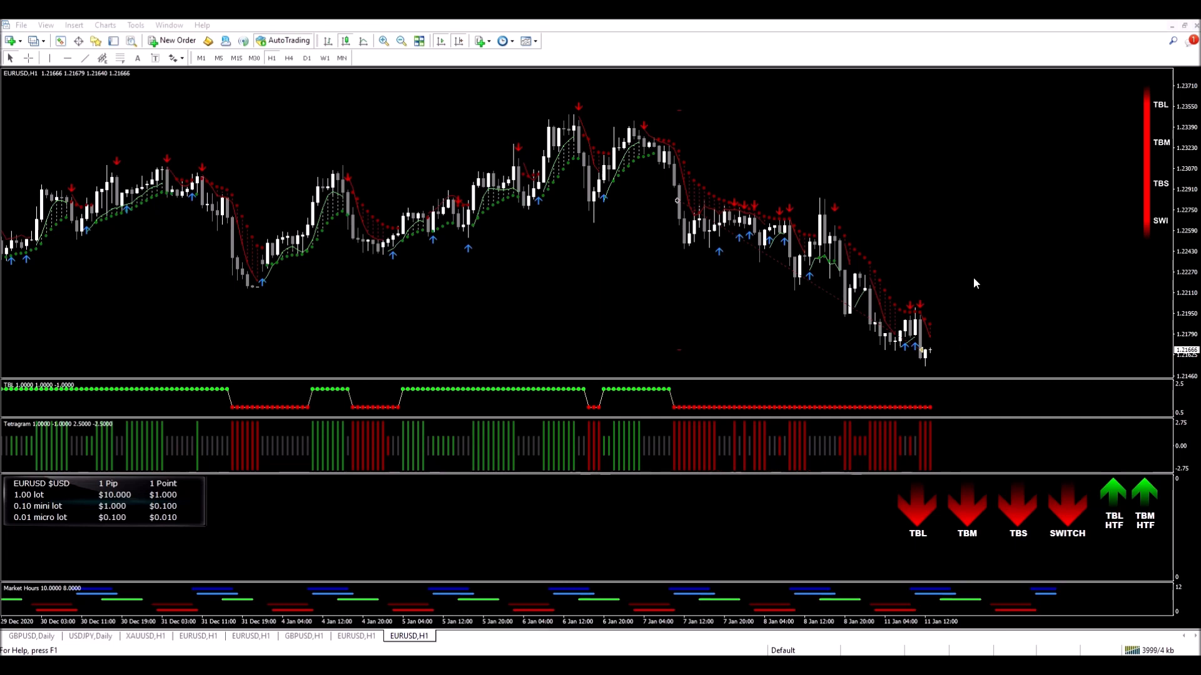
pyautogui.moveTo(665, 219)
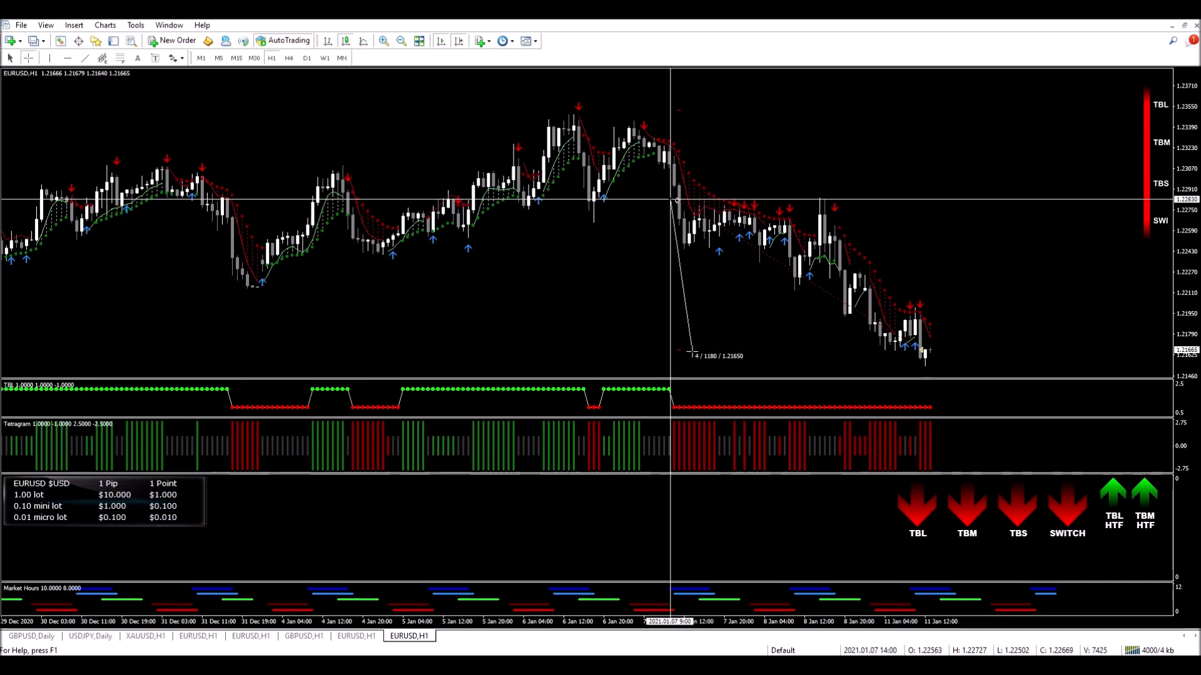
pyautogui.moveTo(685, 352)
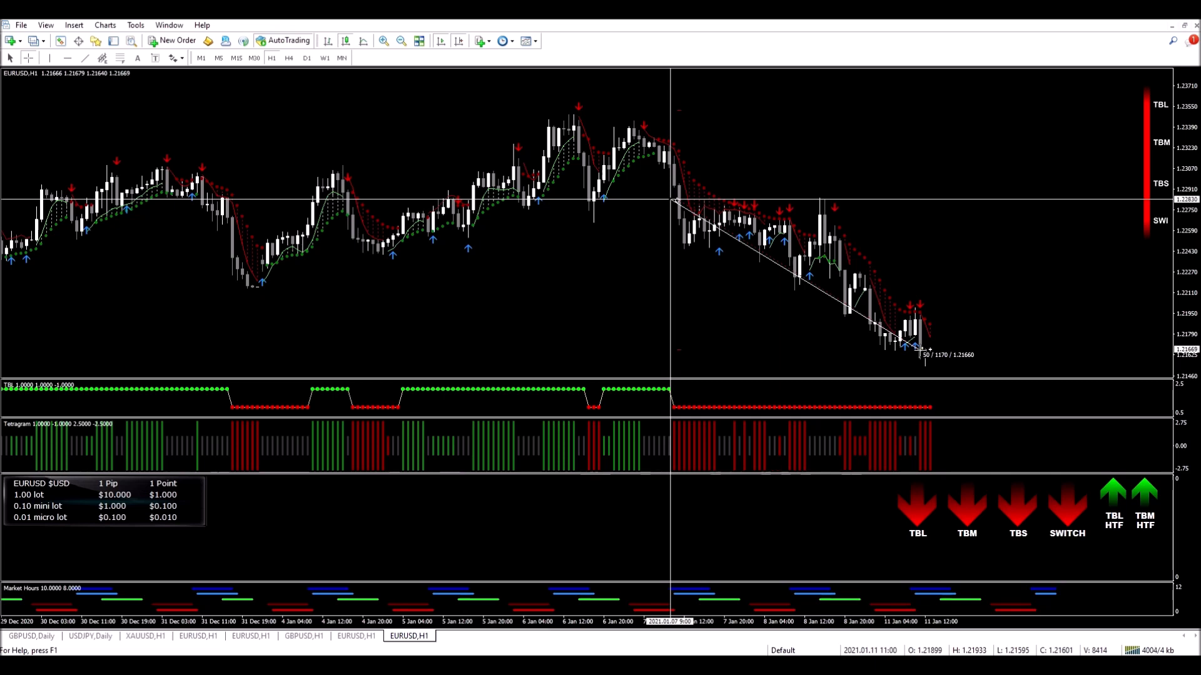
pyautogui.moveTo(982, 212)
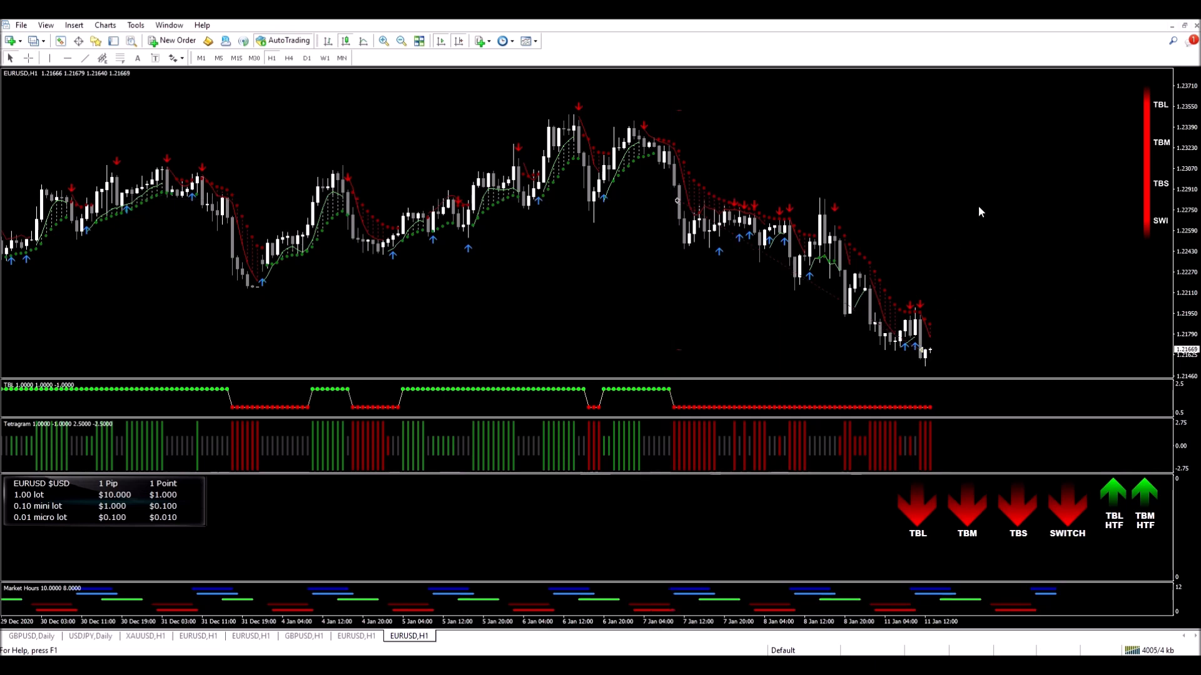